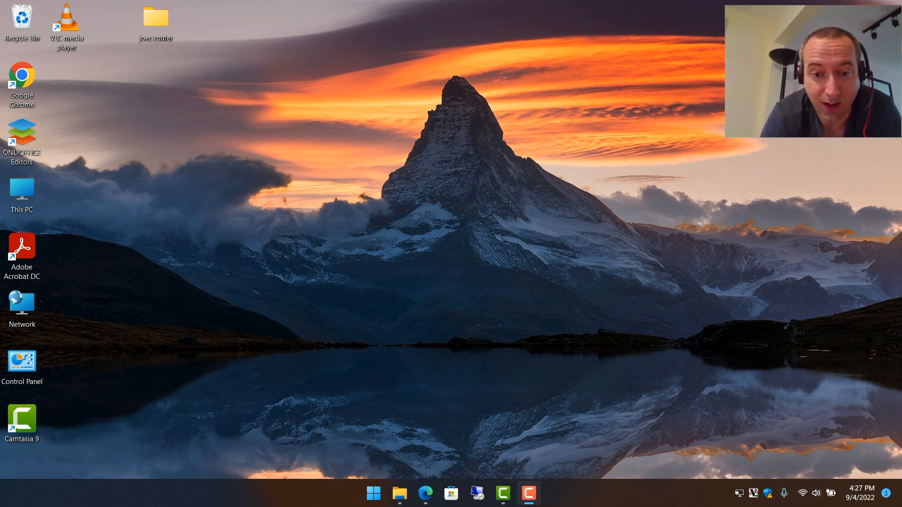
Launch ASUS Firmware Restoration from the Start menu's Recommended list
{"action": "left_click", "coordinate": [373, 493]}
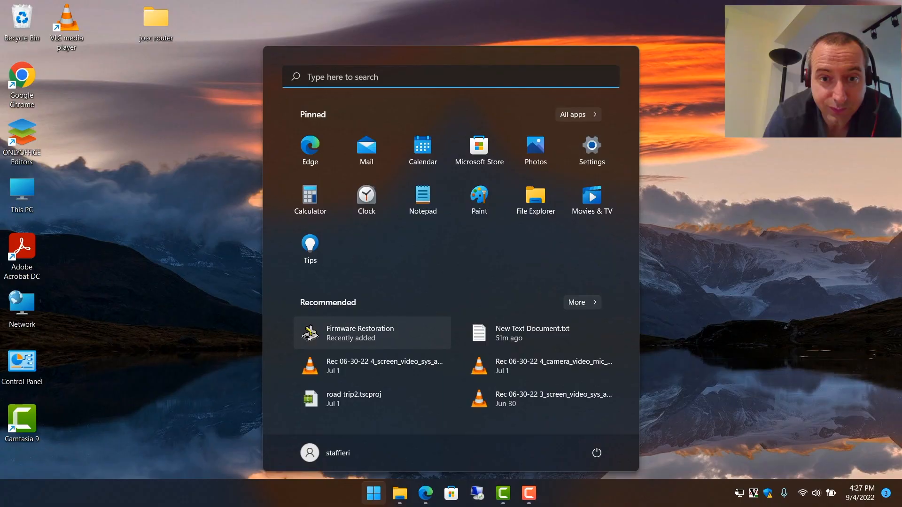
{"action": "left_click", "coordinate": [359, 333]}
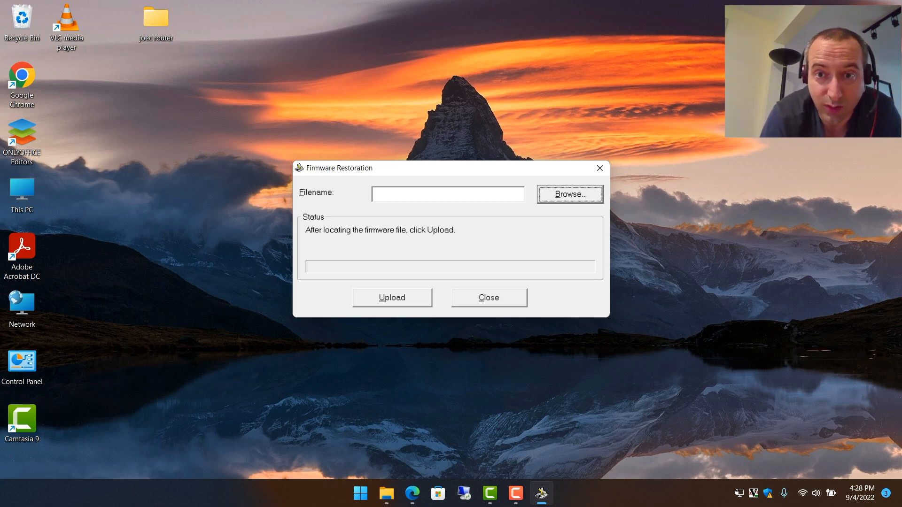
Load freshtomato-RT-AC68U-ARM-2020.1-VPN-64K.trx from the 2020.1-VPN-64K folder
{"action": "left_click", "coordinate": [569, 194]}
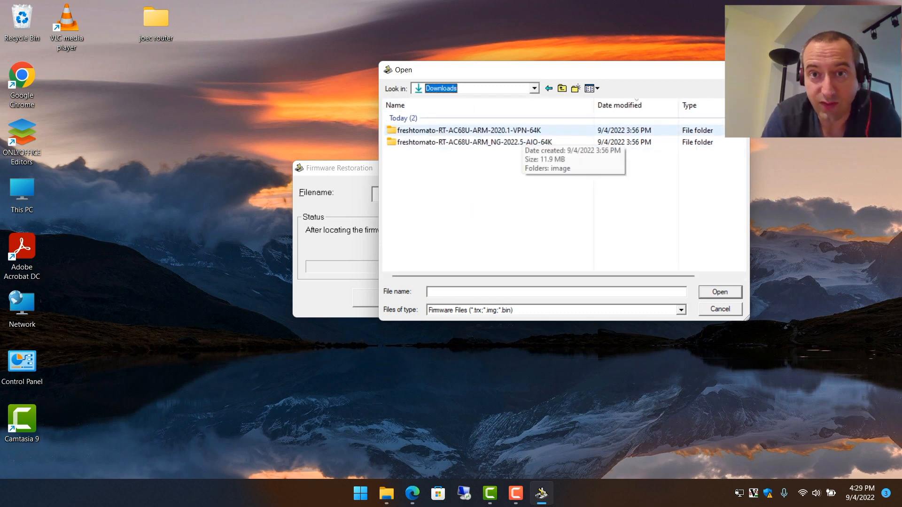
{"action": "mouse_move", "coordinate": [472, 142]}
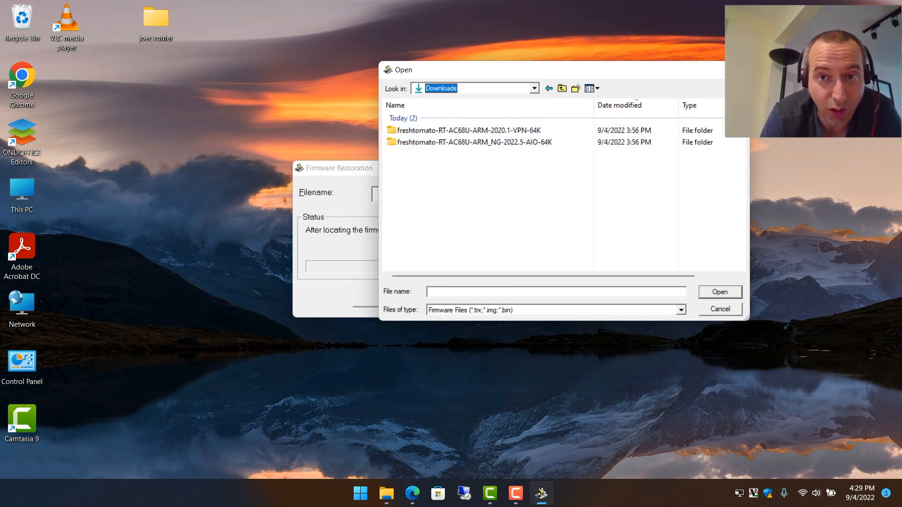
{"action": "left_click", "coordinate": [469, 131]}
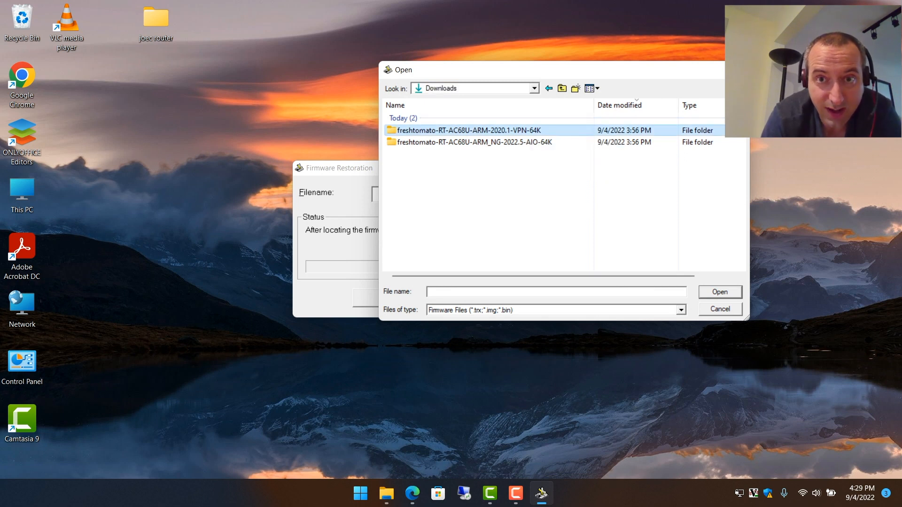
{"action": "double_click", "coordinate": [466, 131]}
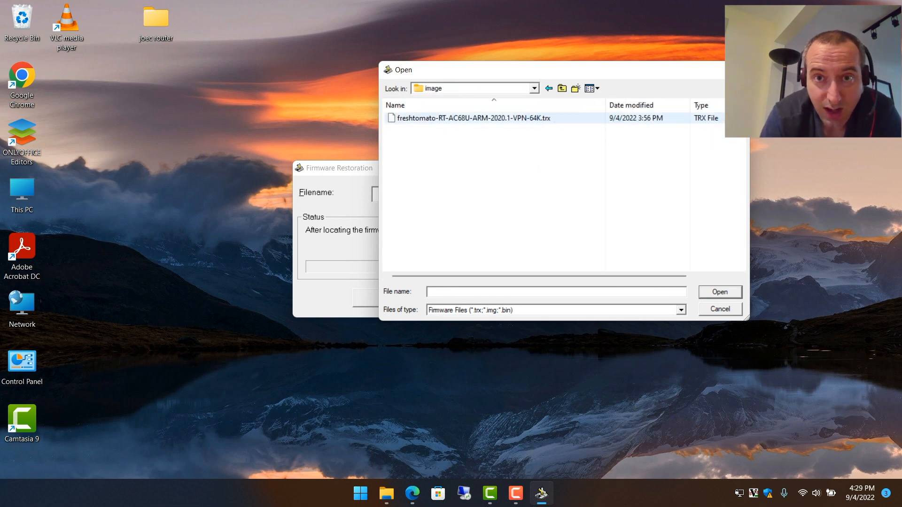
{"action": "left_click", "coordinate": [471, 118]}
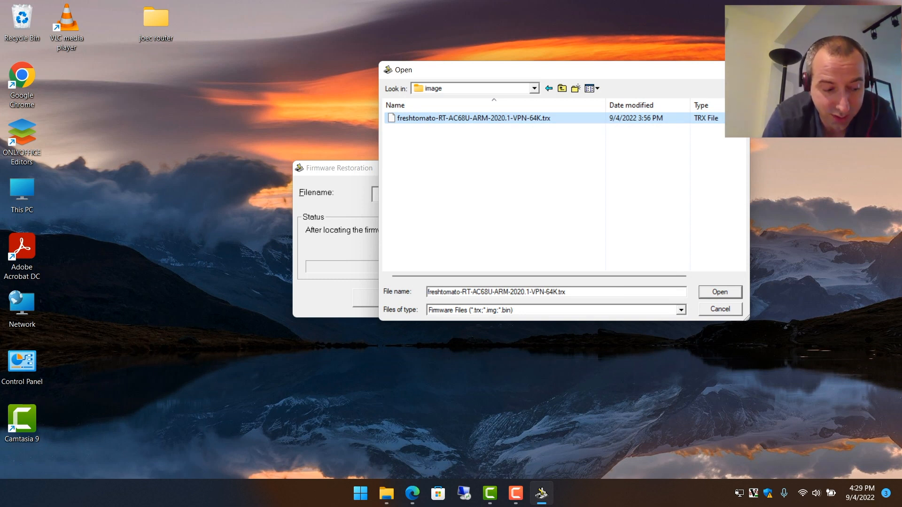
{"action": "left_click", "coordinate": [718, 291]}
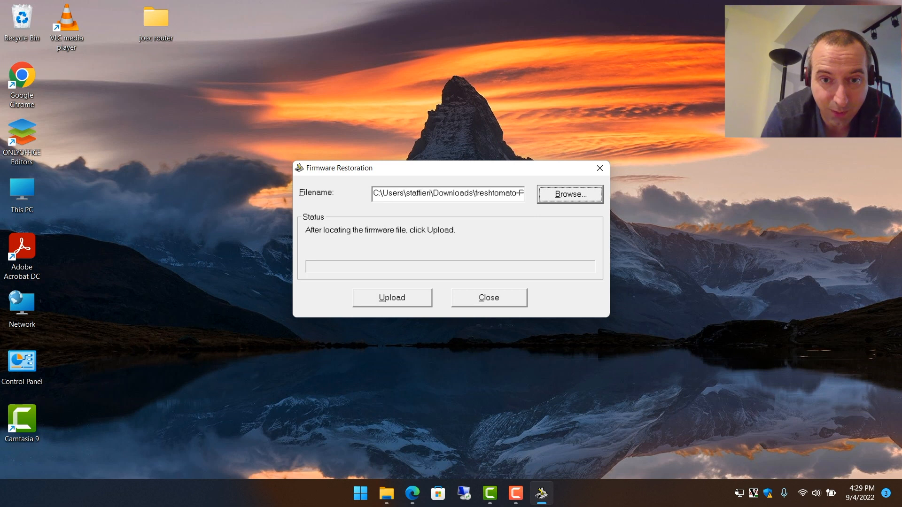
Upload the firmware and wait for 'Successfully recovered the system'
{"action": "left_click", "coordinate": [391, 297]}
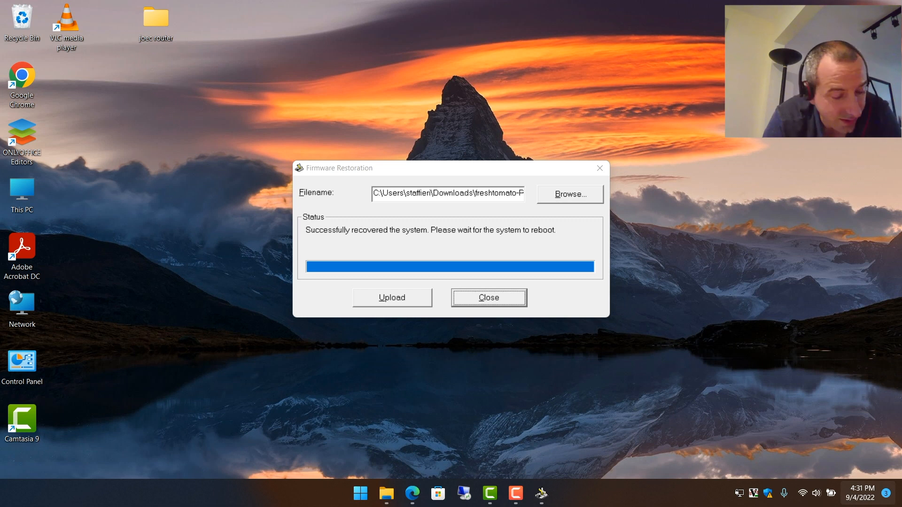
{"action": "left_click", "coordinate": [863, 494]}
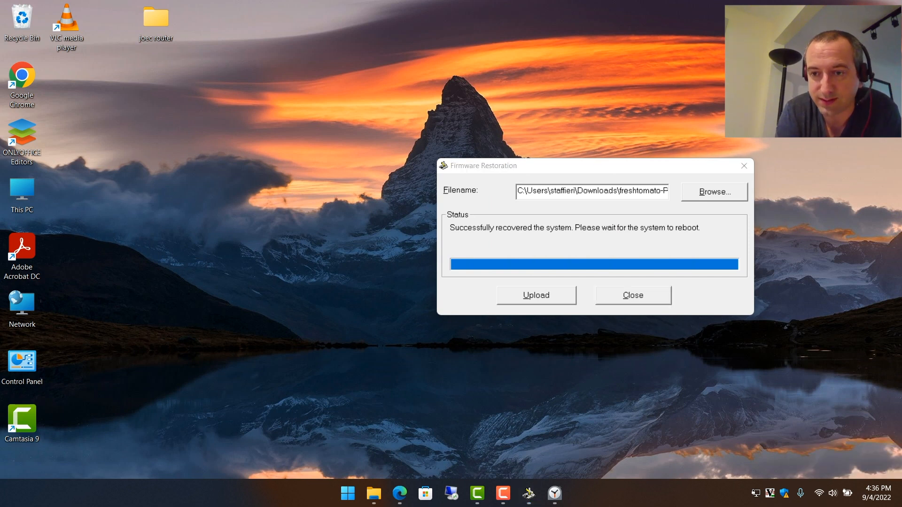
Close Firmware Restoration and check that FreshTomato24 and FreshTomato50 Wi-Fi networks appear
{"action": "left_click", "coordinate": [818, 493]}
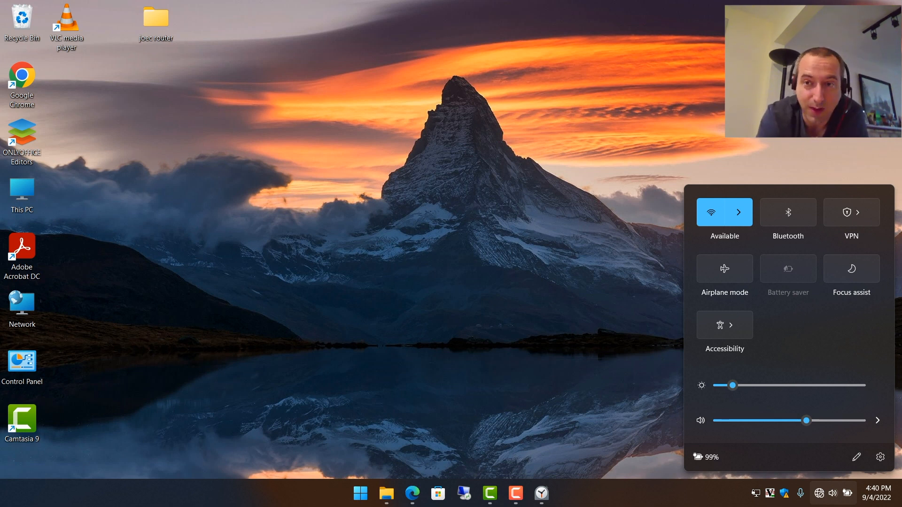
{"action": "mouse_move", "coordinate": [738, 212]}
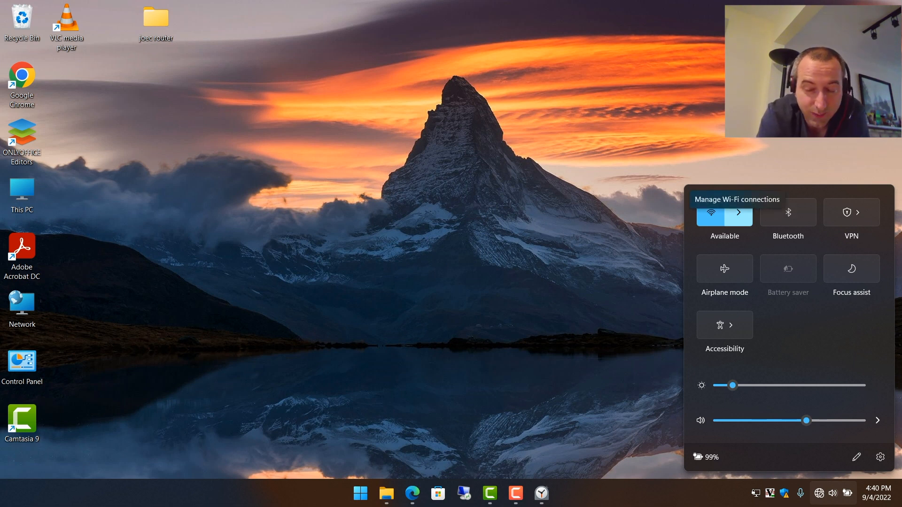
{"action": "left_click", "coordinate": [738, 211]}
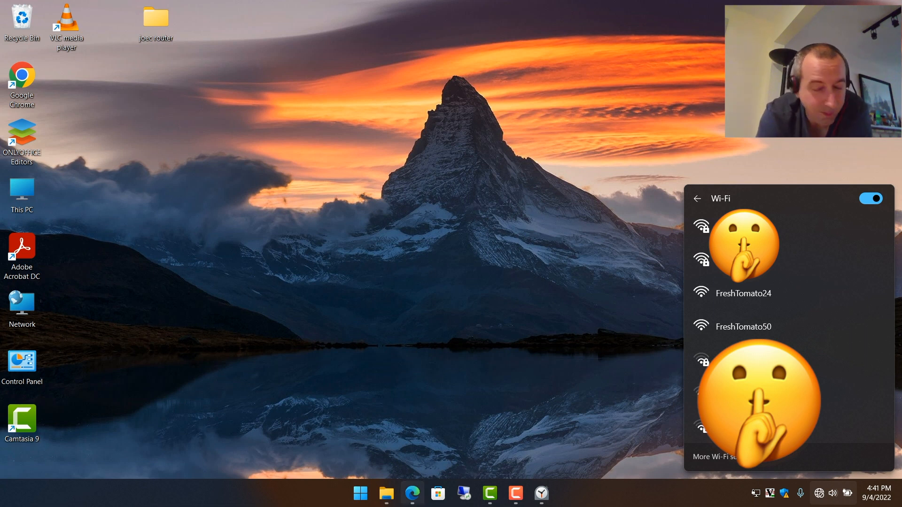
{"action": "mouse_move", "coordinate": [412, 494]}
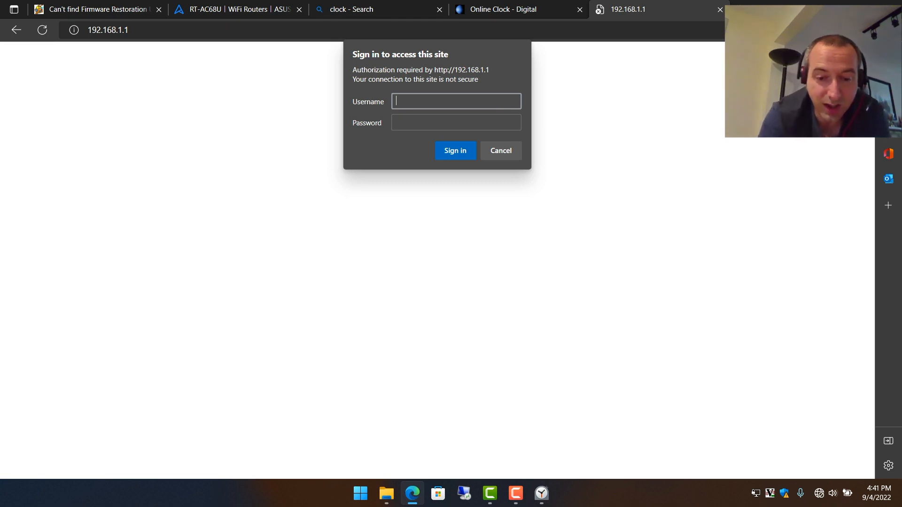
Sign in to 192.168.1.1 as root to reach the FreshTomato 2020.1 Status Overview
{"action": "type", "text": "root"}
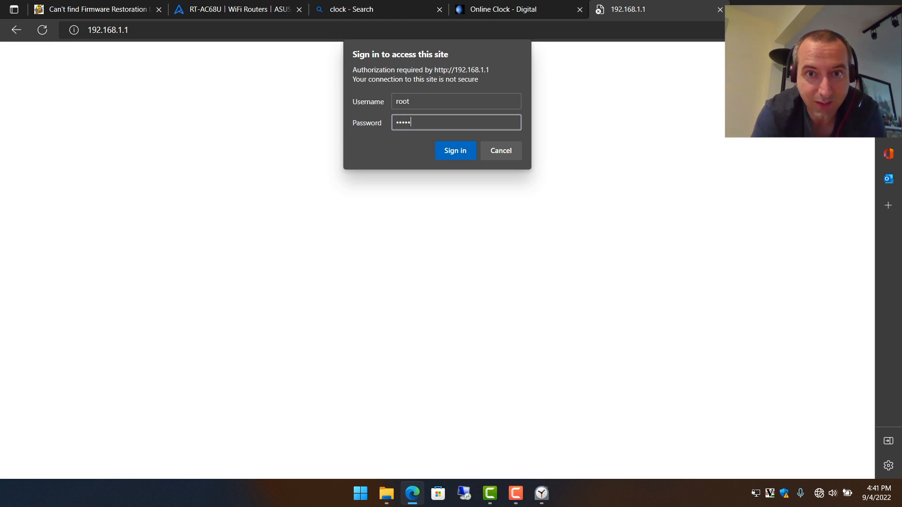
{"action": "left_click", "coordinate": [454, 150]}
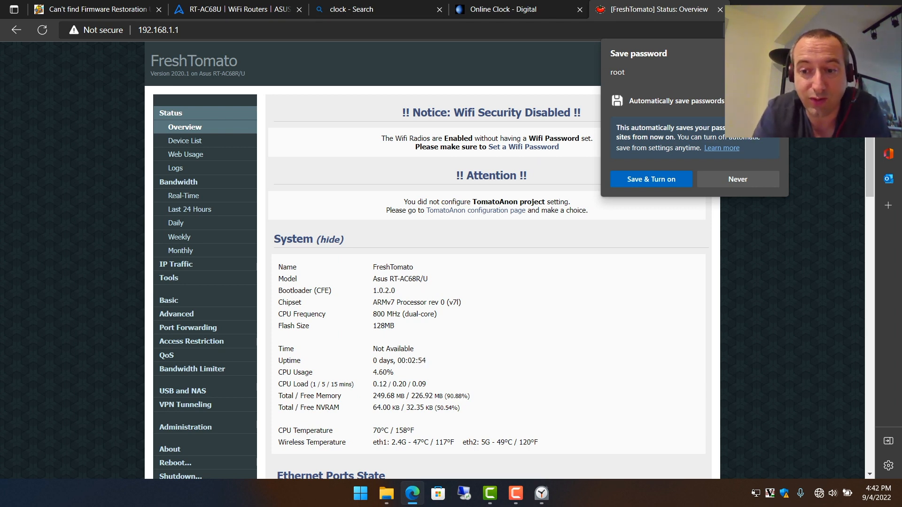
Dismiss the Quick Settings panel and Save password popup over the Status Overview
{"action": "left_click", "coordinate": [832, 493]}
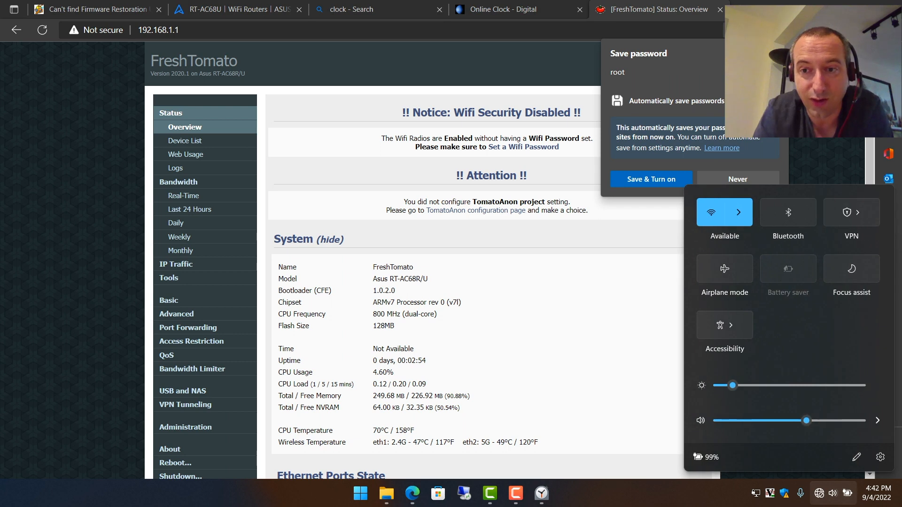
{"action": "left_click", "coordinate": [738, 212]}
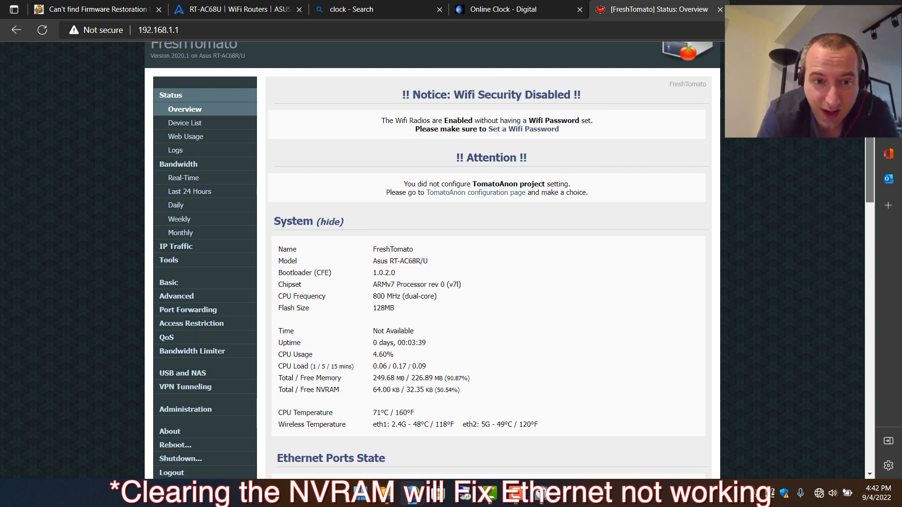
Go to Administration > Configuration for backup, restore and default-reset options
{"action": "scroll", "scroll_direction": "down", "scroll_amount": 3}
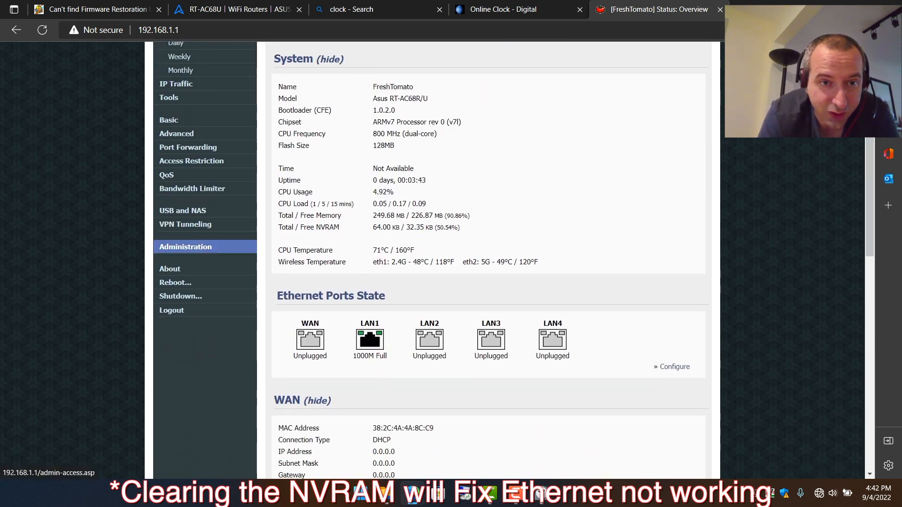
{"action": "left_click", "coordinate": [185, 246]}
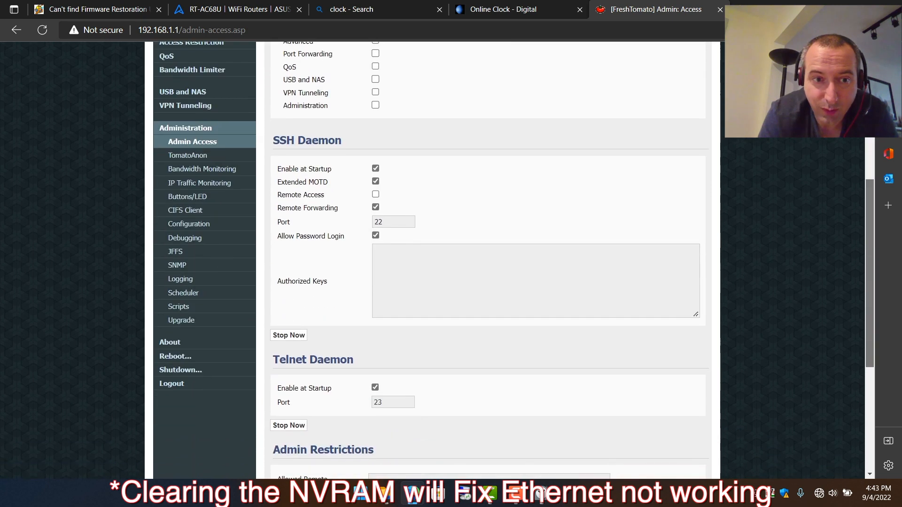
{"action": "mouse_move", "coordinate": [189, 224]}
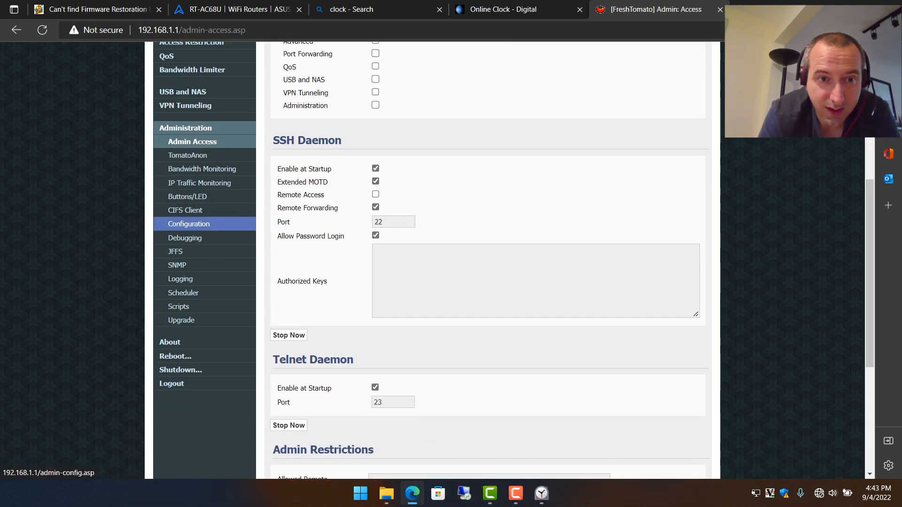
{"action": "left_click", "coordinate": [188, 224]}
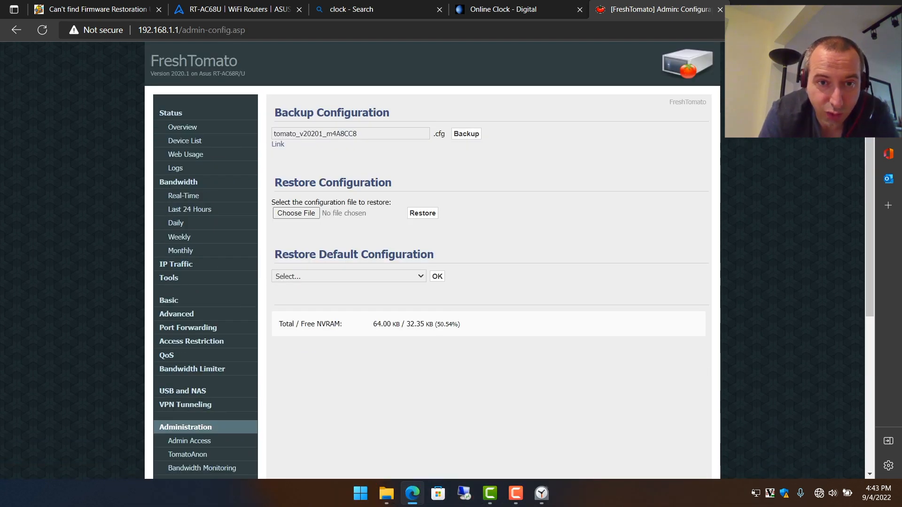
Restore defaults with 'Erase all data in NVRAM memory (thorough)'
{"action": "left_click", "coordinate": [348, 276]}
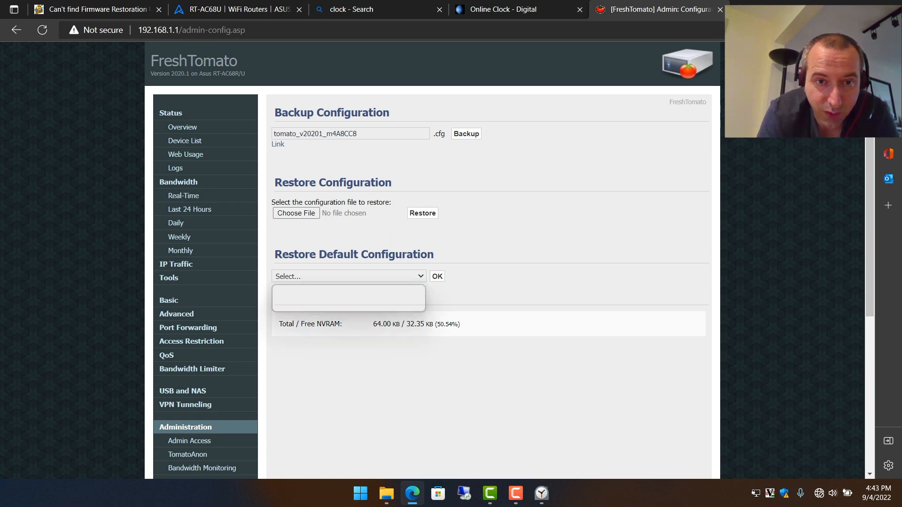
{"action": "left_click", "coordinate": [347, 276]}
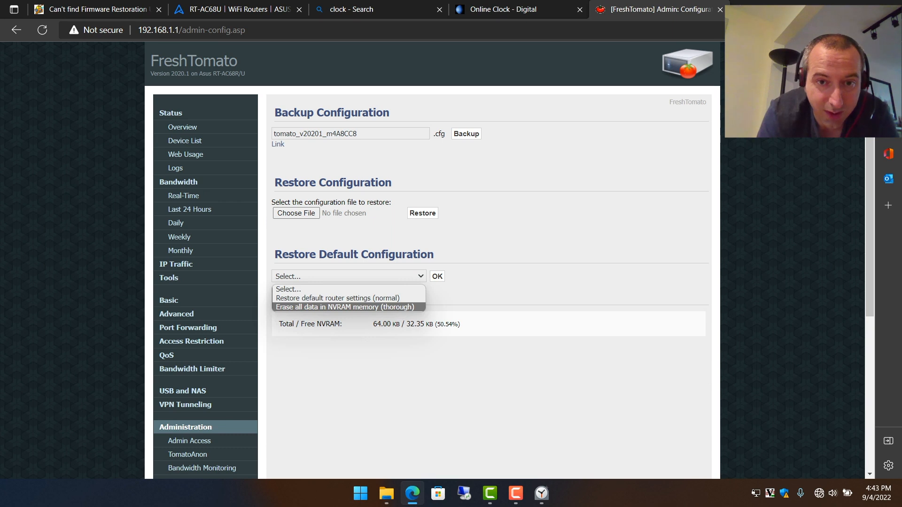
{"action": "left_click", "coordinate": [345, 307]}
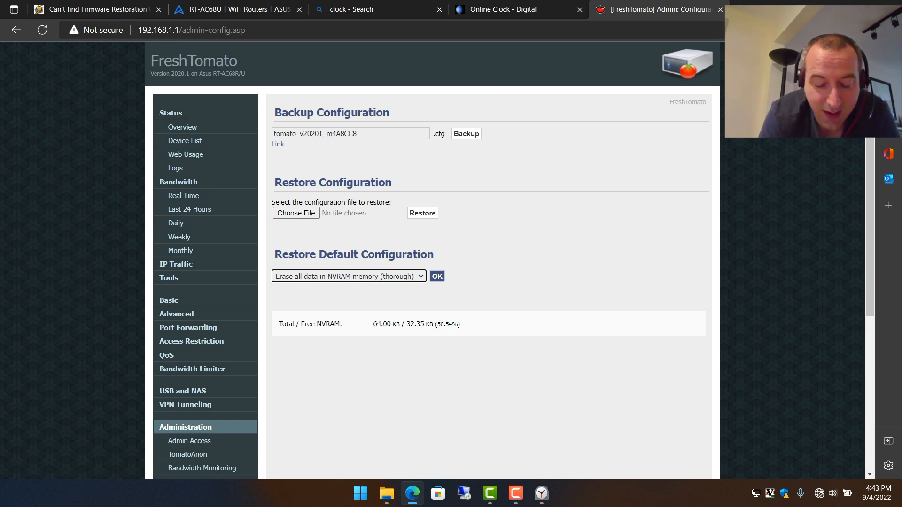
{"action": "left_click", "coordinate": [437, 276]}
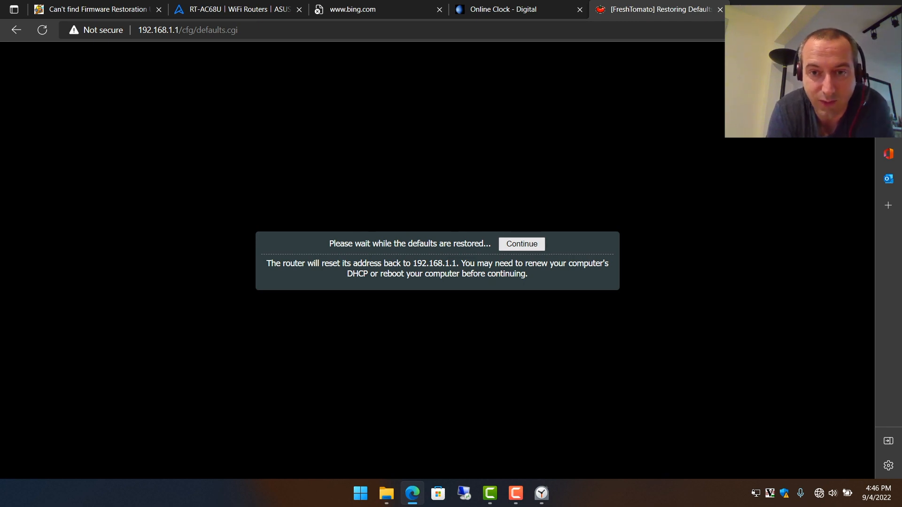
Continue to the reset router's Status Overview after defaults finish restoring
{"action": "left_click", "coordinate": [521, 244]}
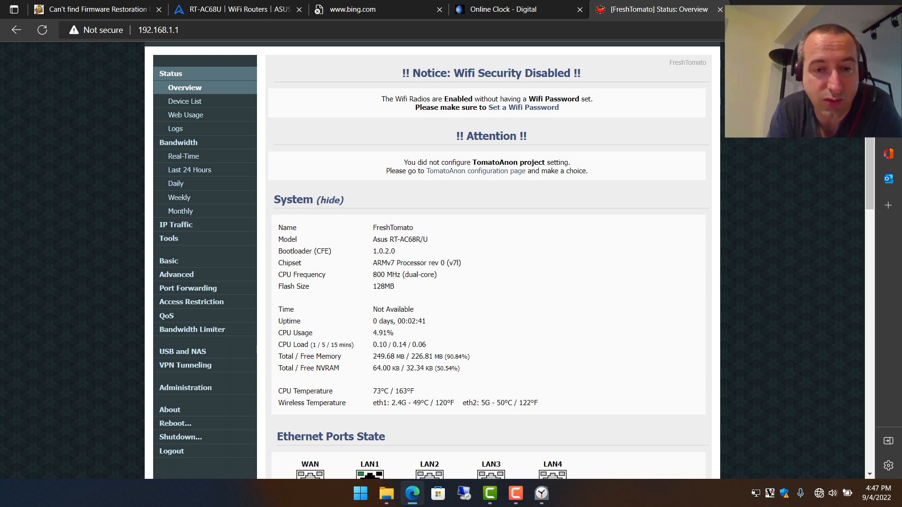
Go to Administration > Upgrade, showing current version 2020.1 K26ARM USB VPN-64K
{"action": "scroll", "scroll_direction": "up", "scroll_amount": 3}
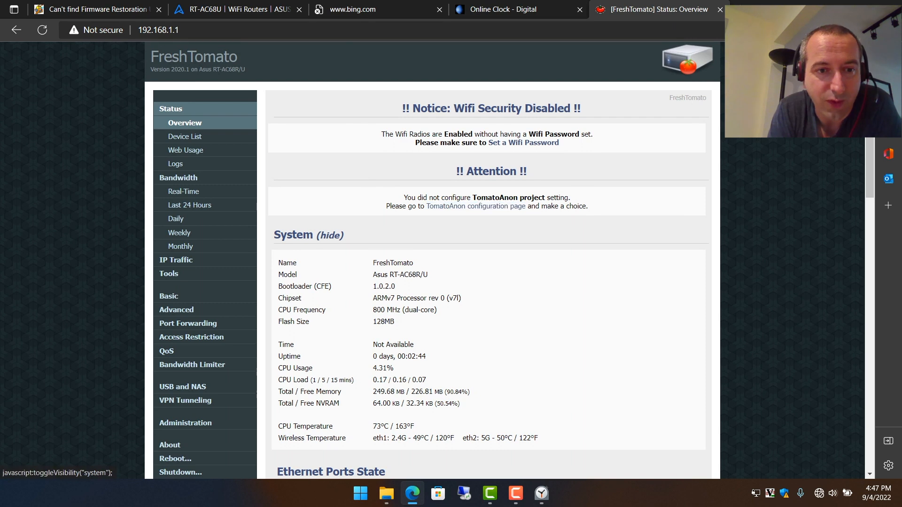
{"action": "scroll", "scroll_direction": "down", "scroll_amount": 3}
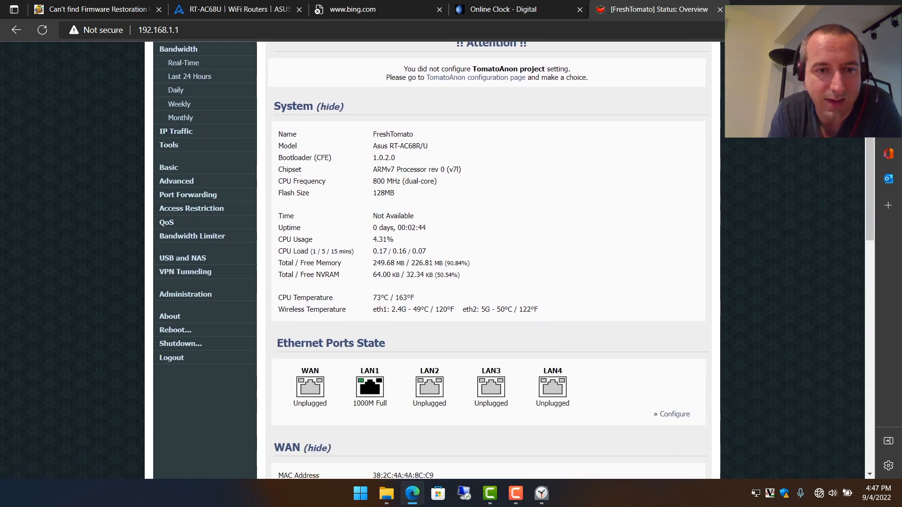
{"action": "left_click", "coordinate": [185, 294]}
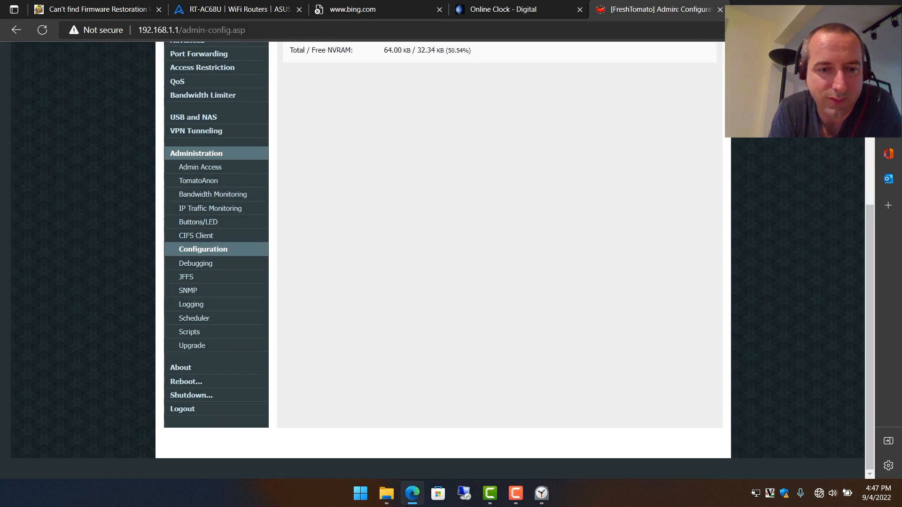
{"action": "left_click", "coordinate": [192, 346]}
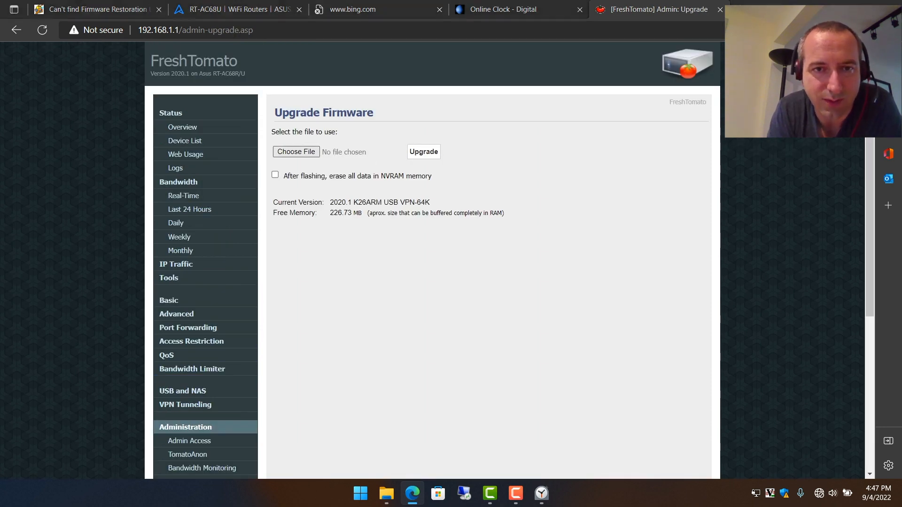
Select freshtomato-RT-AC68U-ARM_NG-2022.5-AIO-64K.trx from the Downloads 2022.5 AIO folder as the upgrade image
{"action": "left_click", "coordinate": [295, 151]}
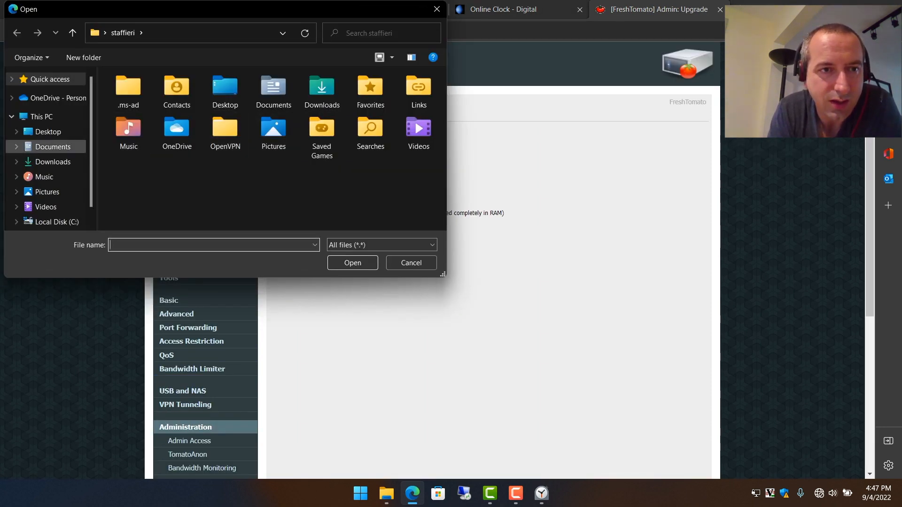
{"action": "left_click", "coordinate": [52, 162]}
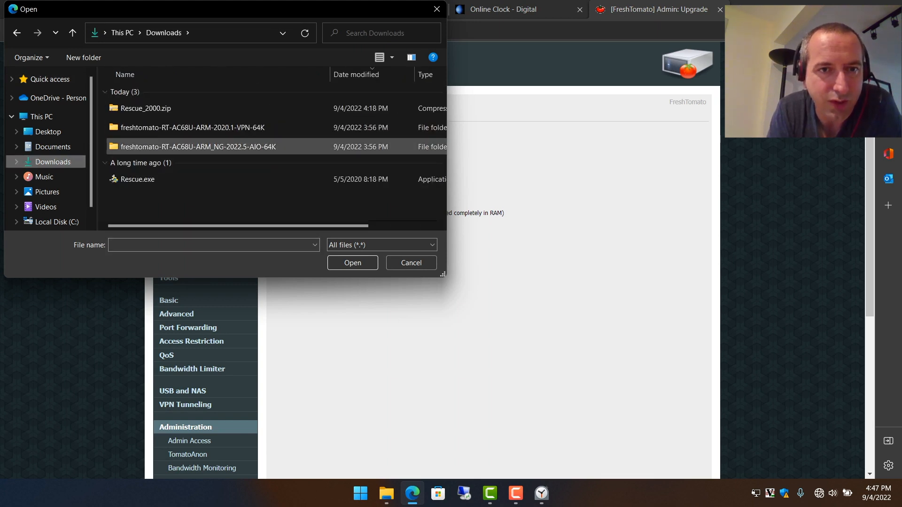
{"action": "left_click", "coordinate": [192, 128]}
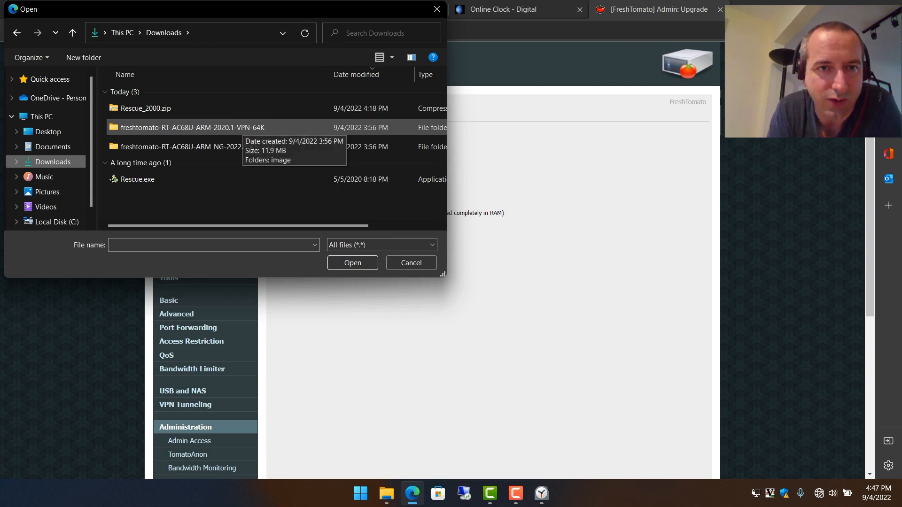
{"action": "mouse_move", "coordinate": [181, 146]}
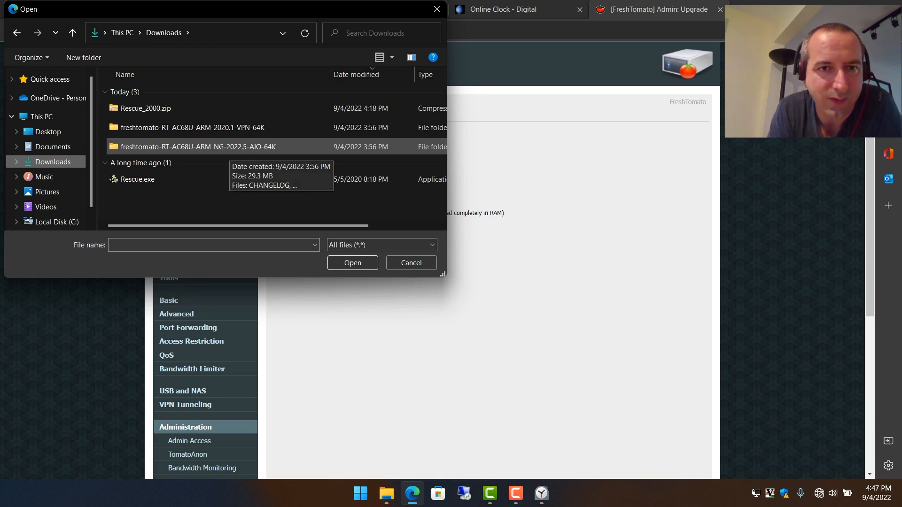
{"action": "double_click", "coordinate": [196, 146]}
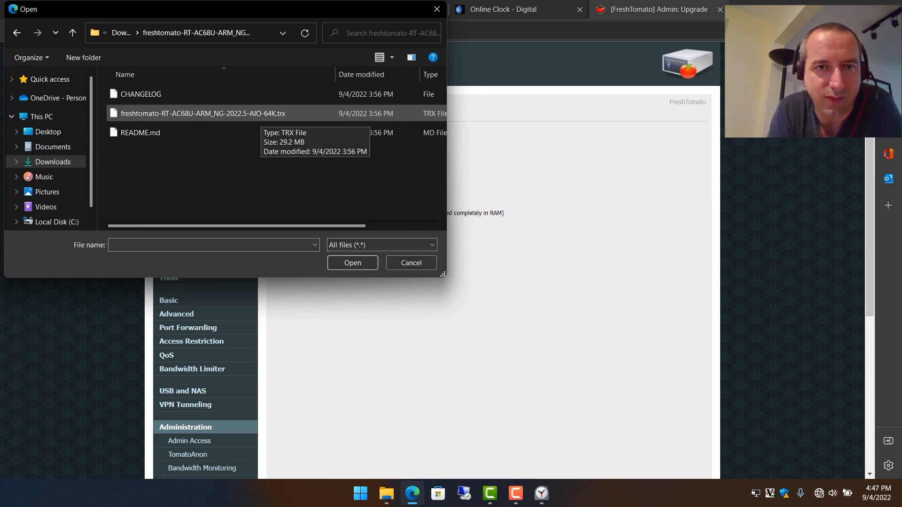
{"action": "left_click", "coordinate": [203, 114]}
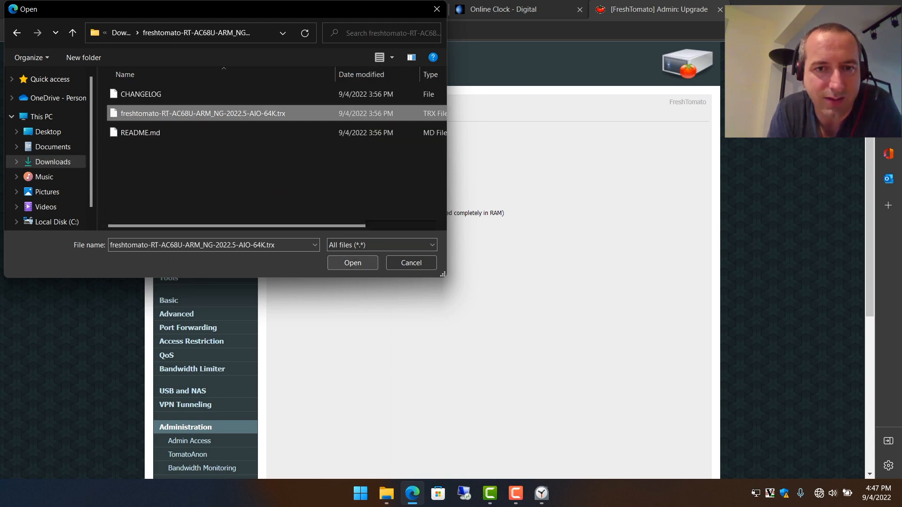
{"action": "left_click", "coordinate": [352, 263]}
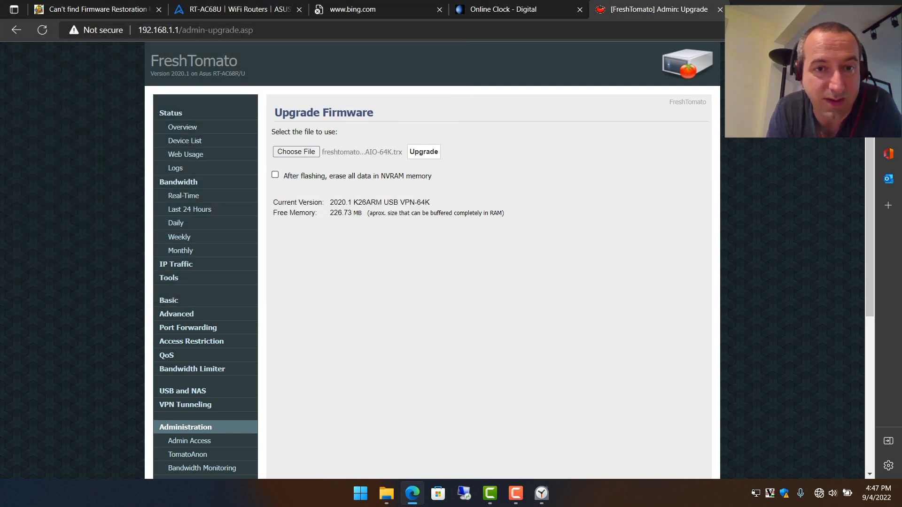
Enable erasing all NVRAM data after flashing and start the firmware upgrade
{"action": "left_click", "coordinate": [275, 175]}
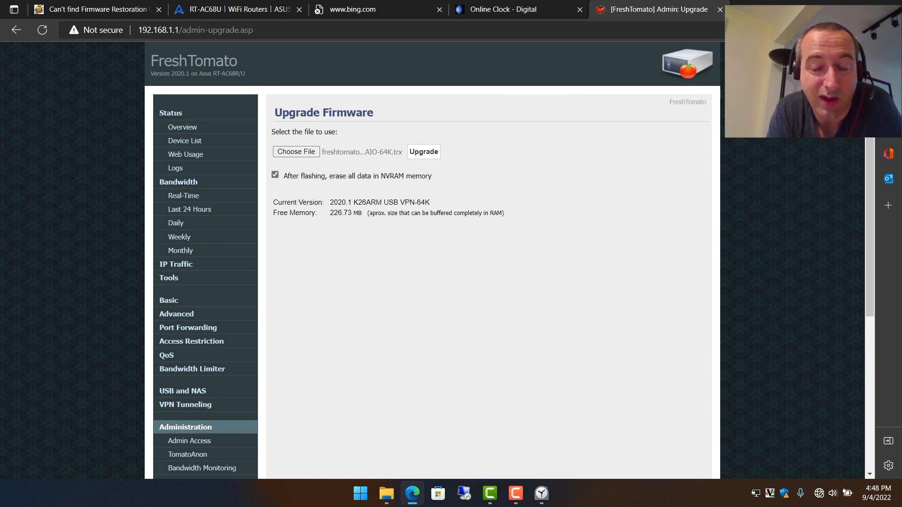
{"action": "mouse_move", "coordinate": [423, 151]}
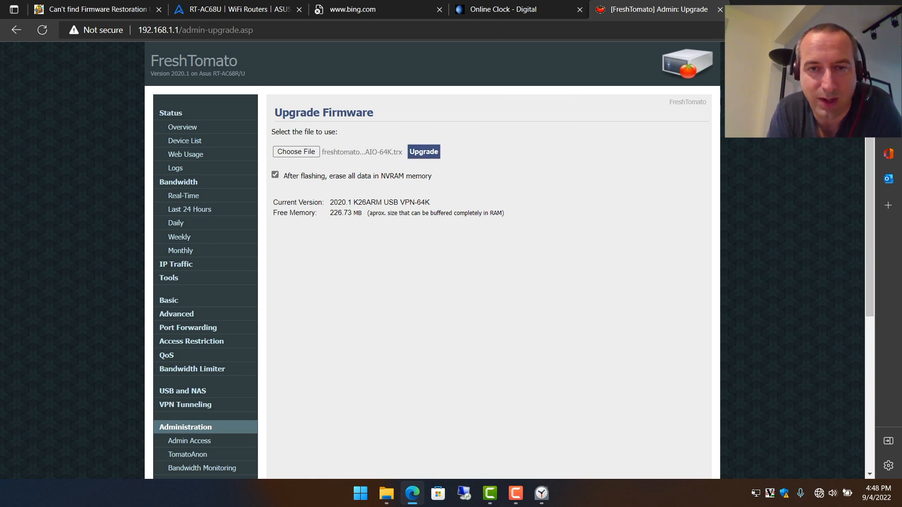
{"action": "left_click", "coordinate": [423, 151]}
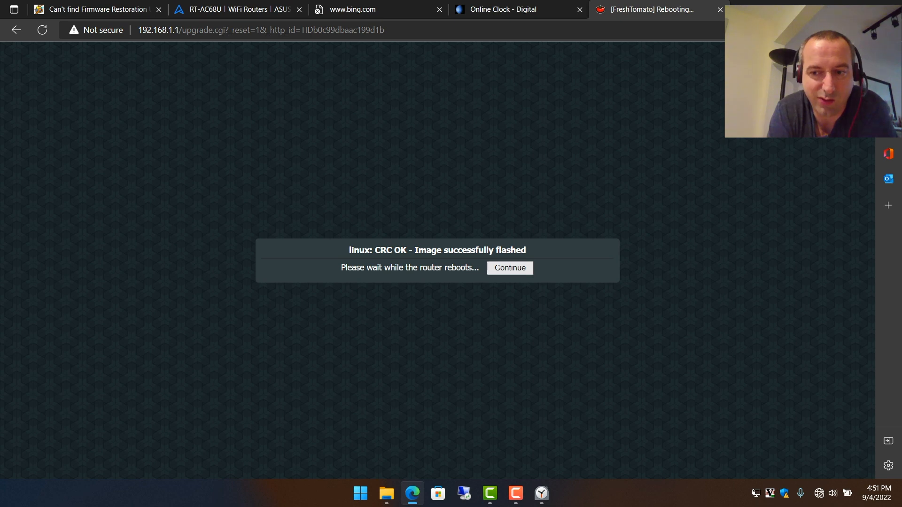
Continue after the reboot and reload the page to reach the Status Overview showing 2022.5
{"action": "left_click", "coordinate": [509, 267]}
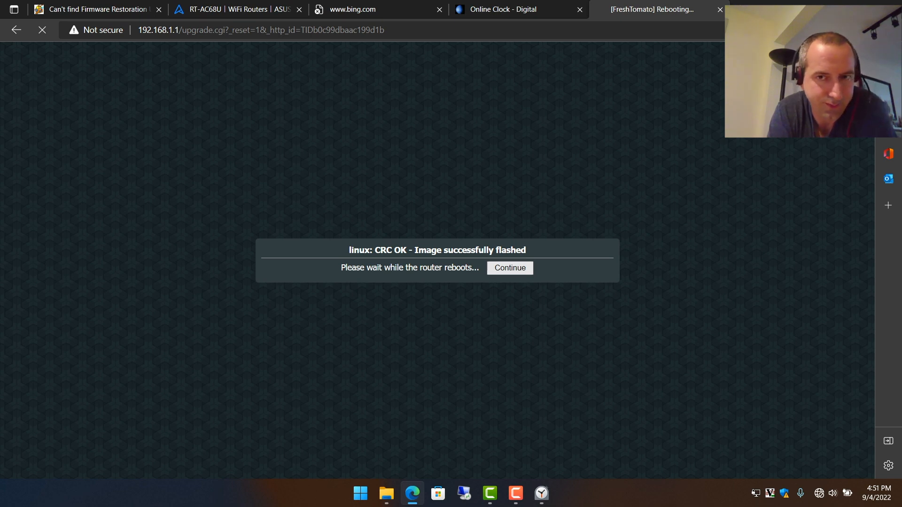
{"action": "left_click", "coordinate": [508, 267]}
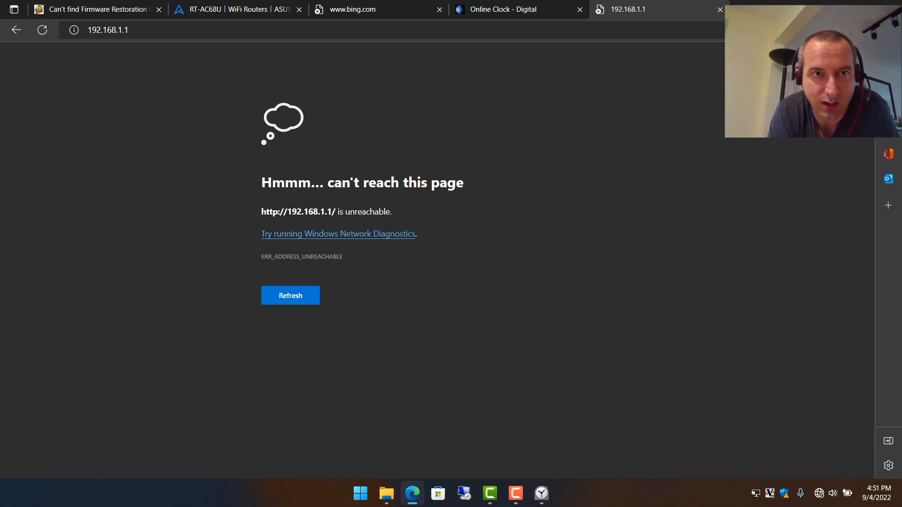
{"action": "left_click", "coordinate": [290, 295]}
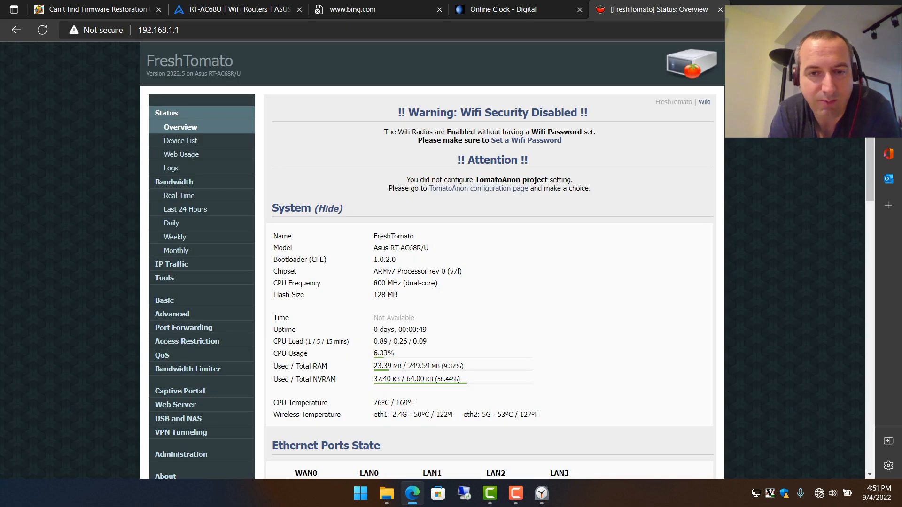